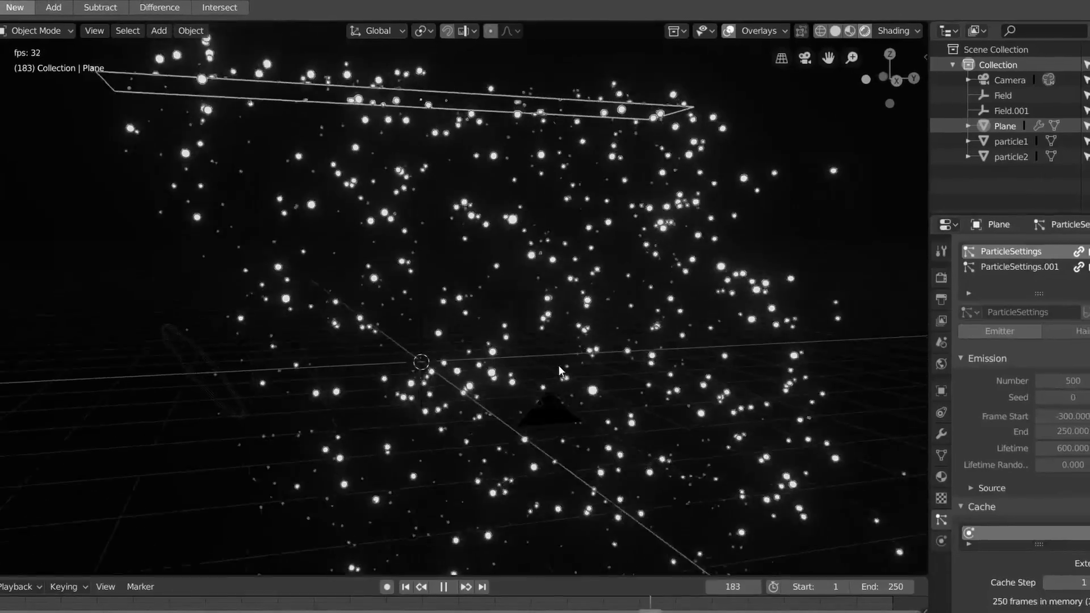
Preview the glowing particle scene and view its compositing node setup.
{"action": "left_click", "coordinate": [606, 5]}
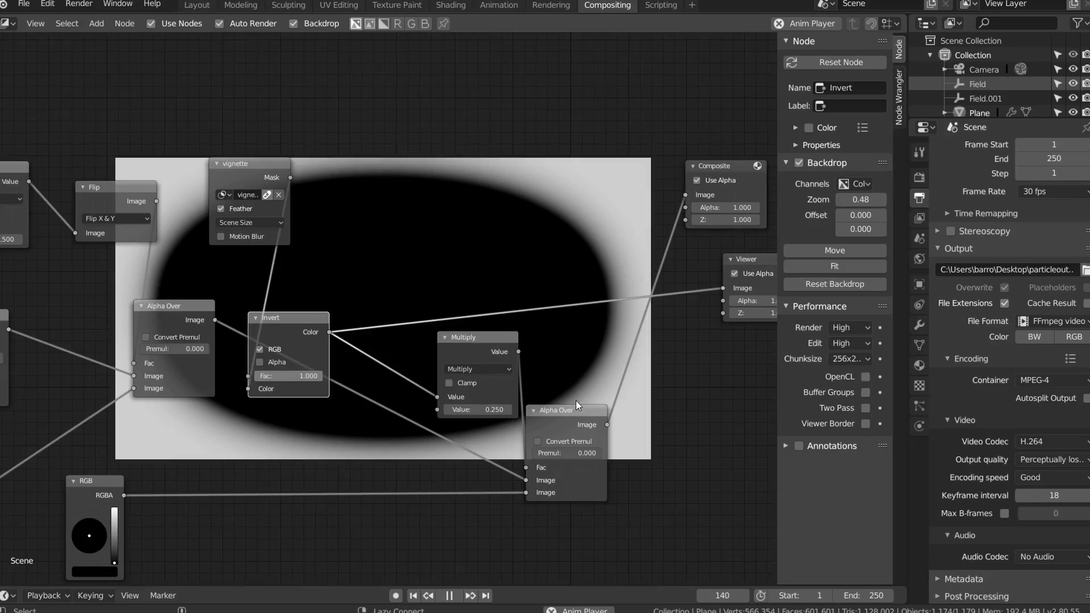
{"action": "left_click", "coordinate": [203, 10]}
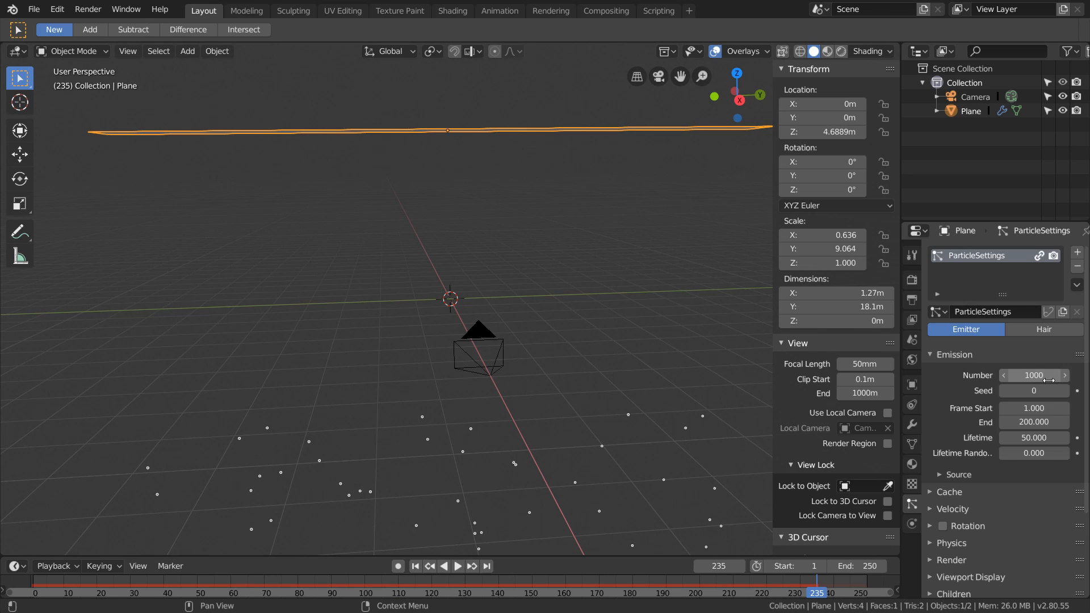
Set emission frames -150 to 250, lifetime 100, and normal velocity -1 m/s.
{"action": "type", "text": "25"}
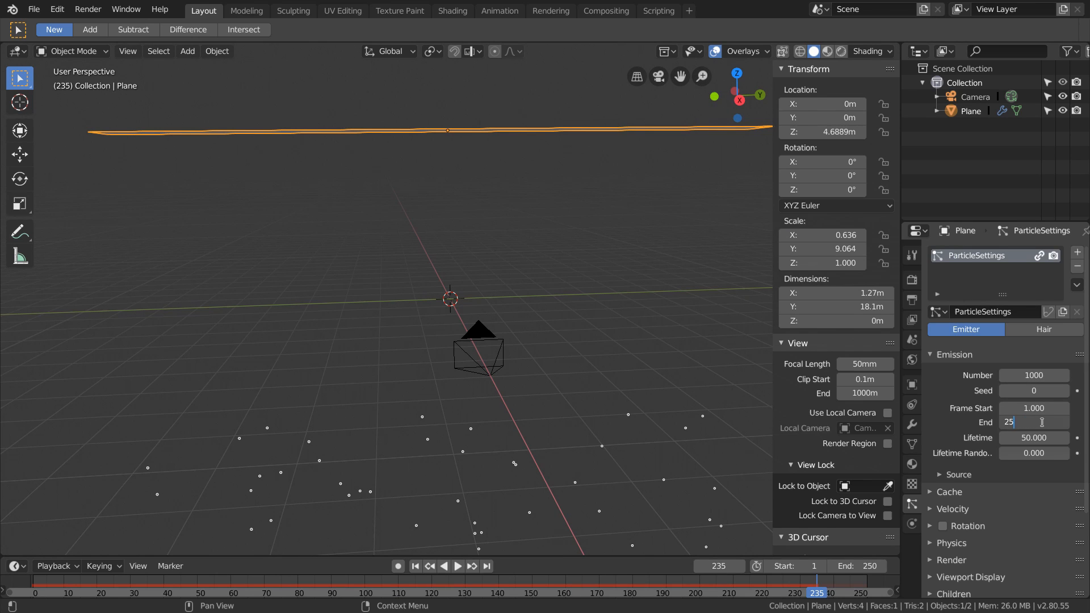
{"action": "type", "text": "250.000"}
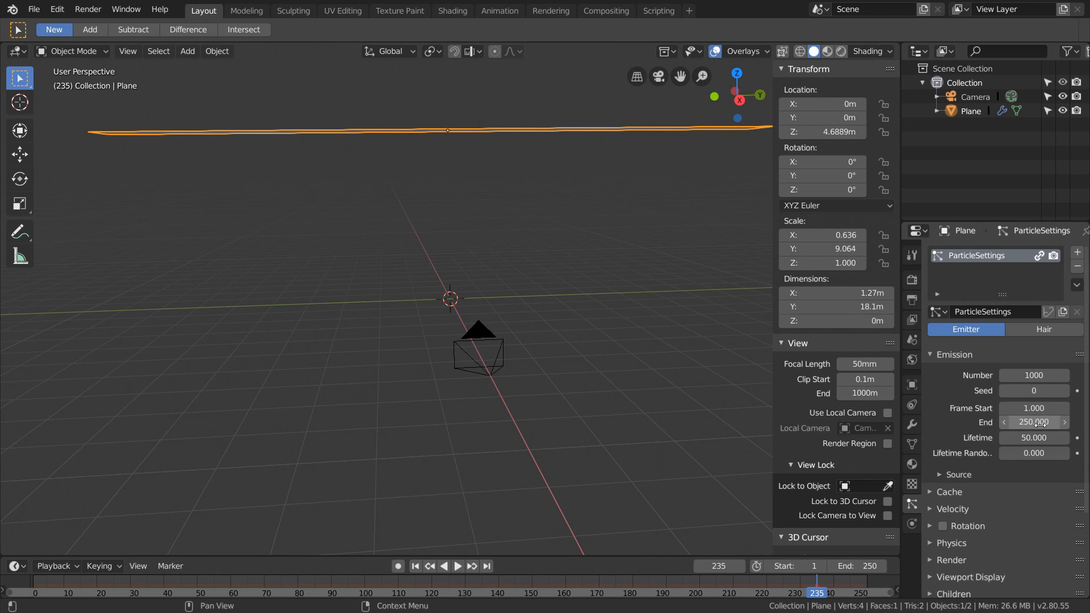
{"action": "left_click", "coordinate": [1034, 437]}
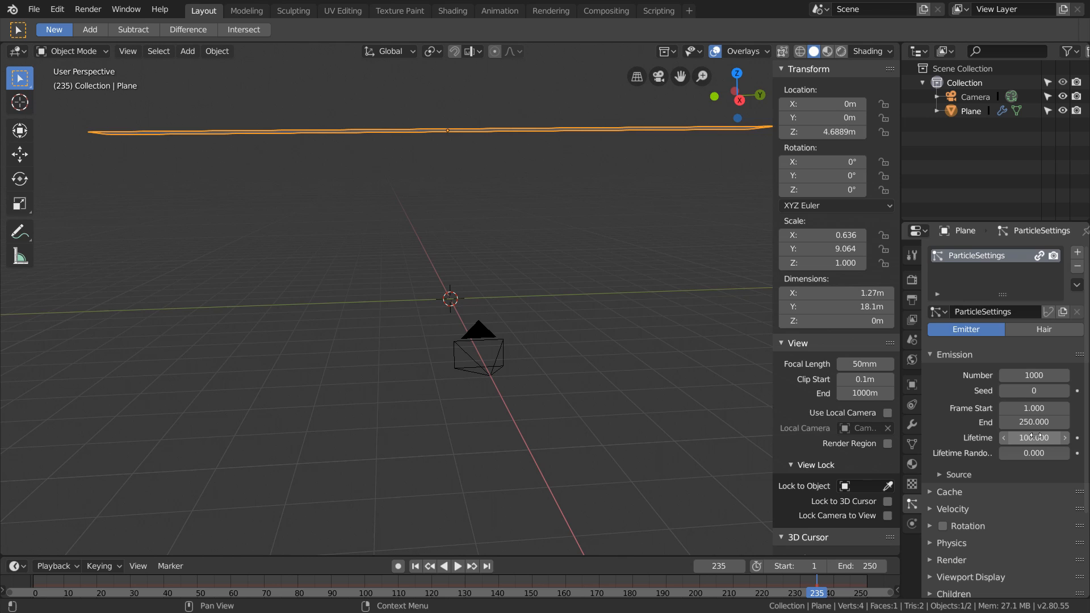
{"action": "left_click", "coordinate": [456, 566]}
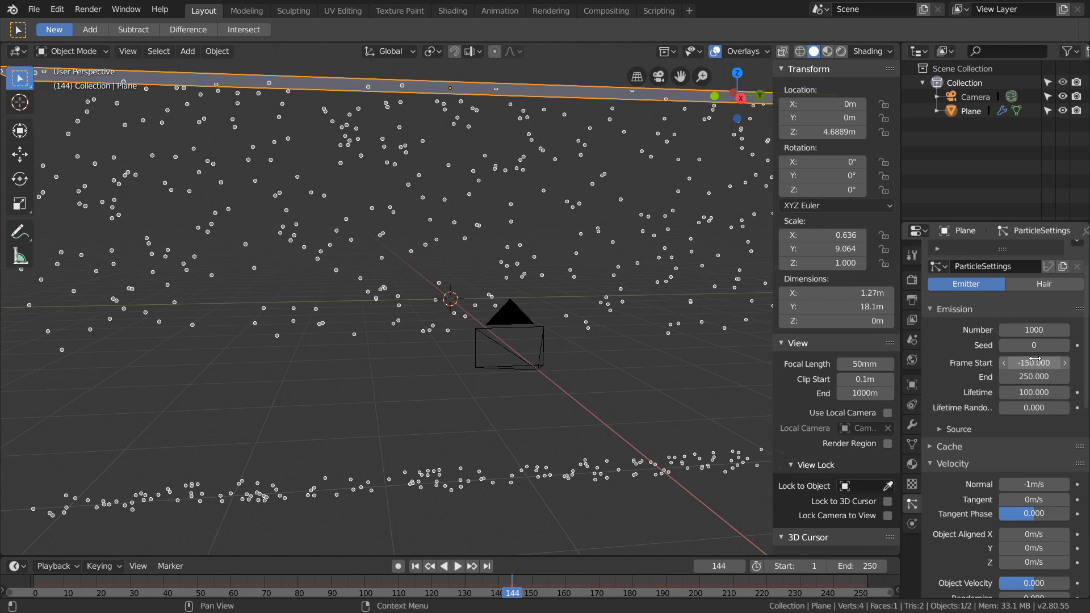
Render the emitter's particles as the 'particle' sphere at scale 0.05.
{"action": "left_click", "coordinate": [1034, 391]}
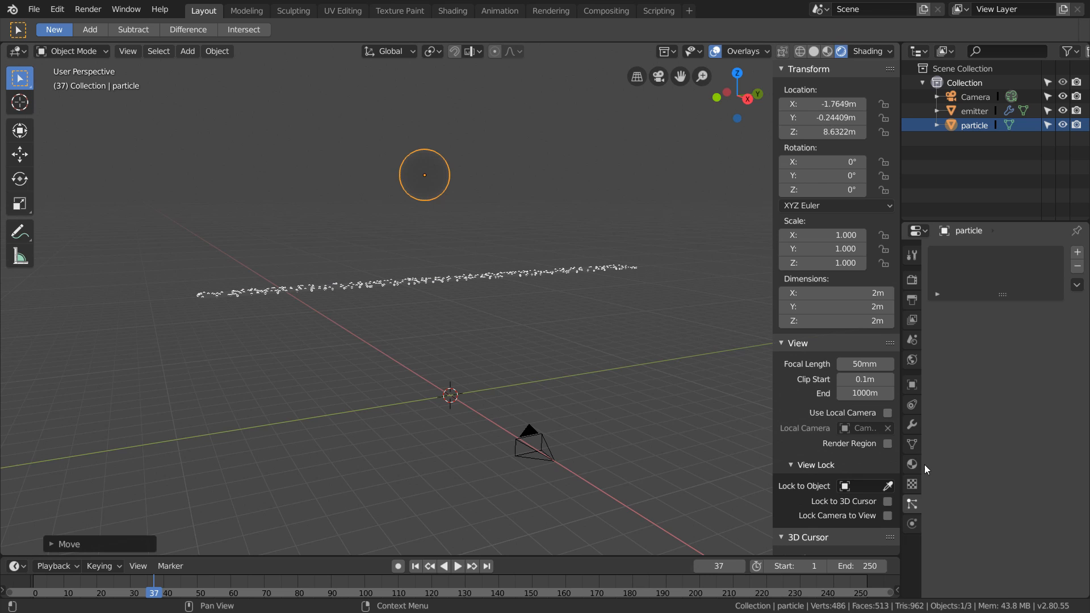
{"action": "left_click", "coordinate": [911, 464]}
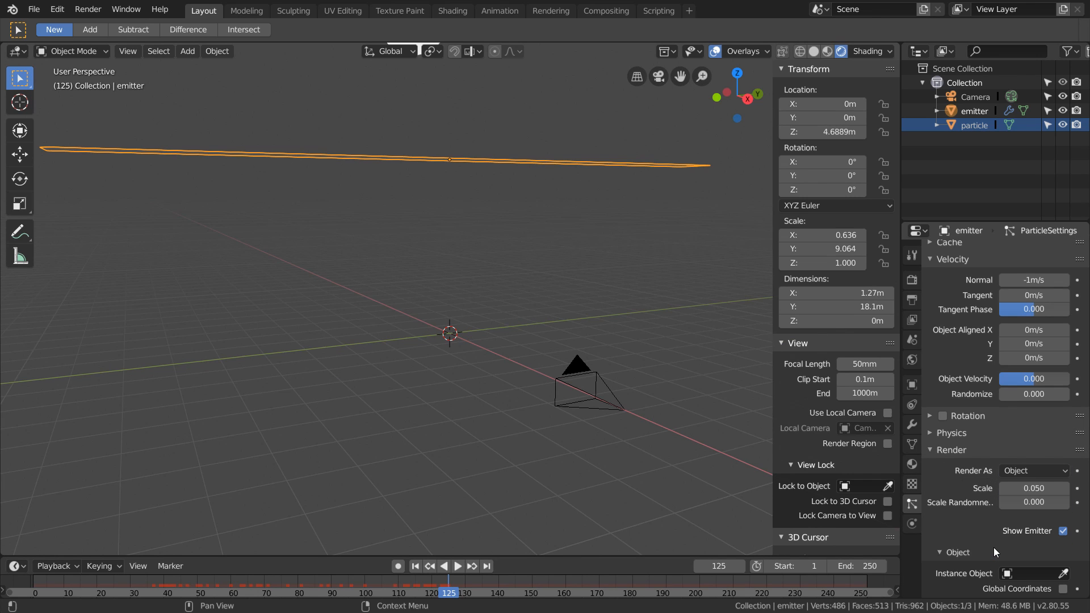
{"action": "left_click", "coordinate": [1035, 573]}
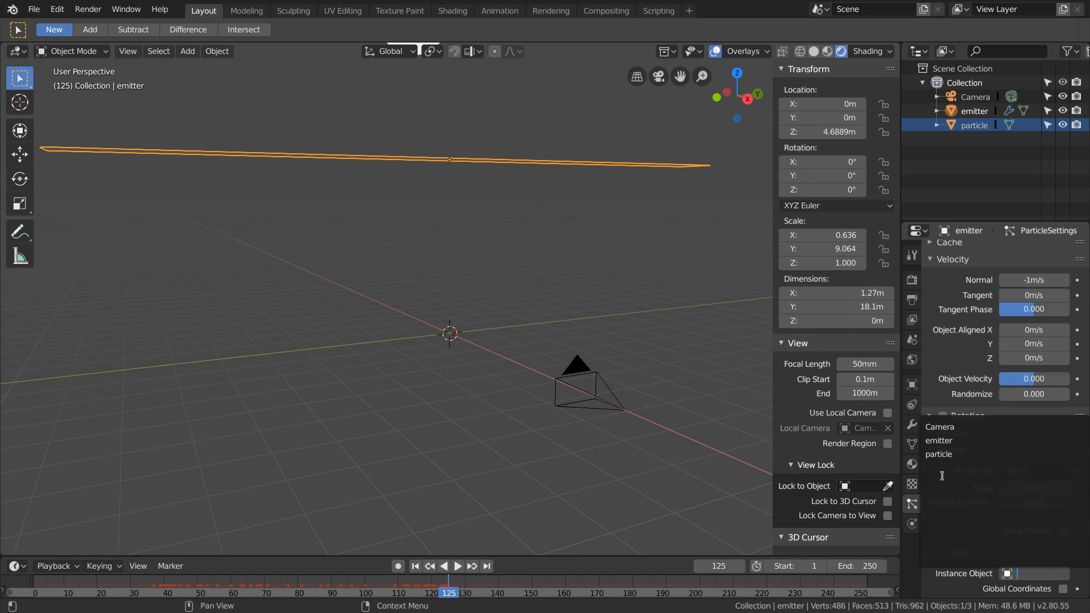
{"action": "left_click", "coordinate": [457, 566]}
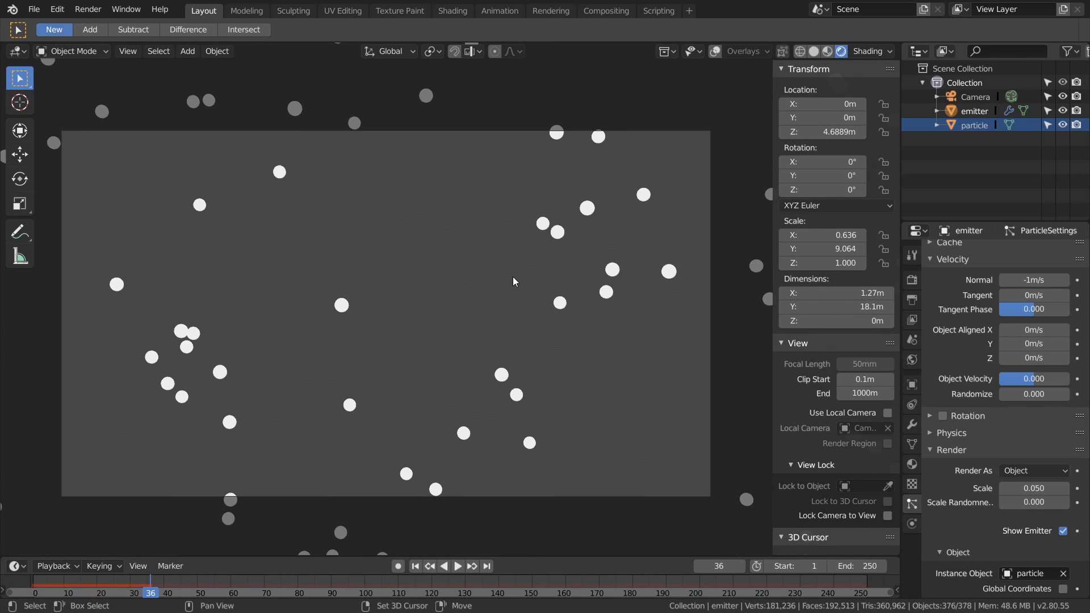
Make the world background black and enable and tune Eevee bloom.
{"action": "left_click", "coordinate": [451, 10]}
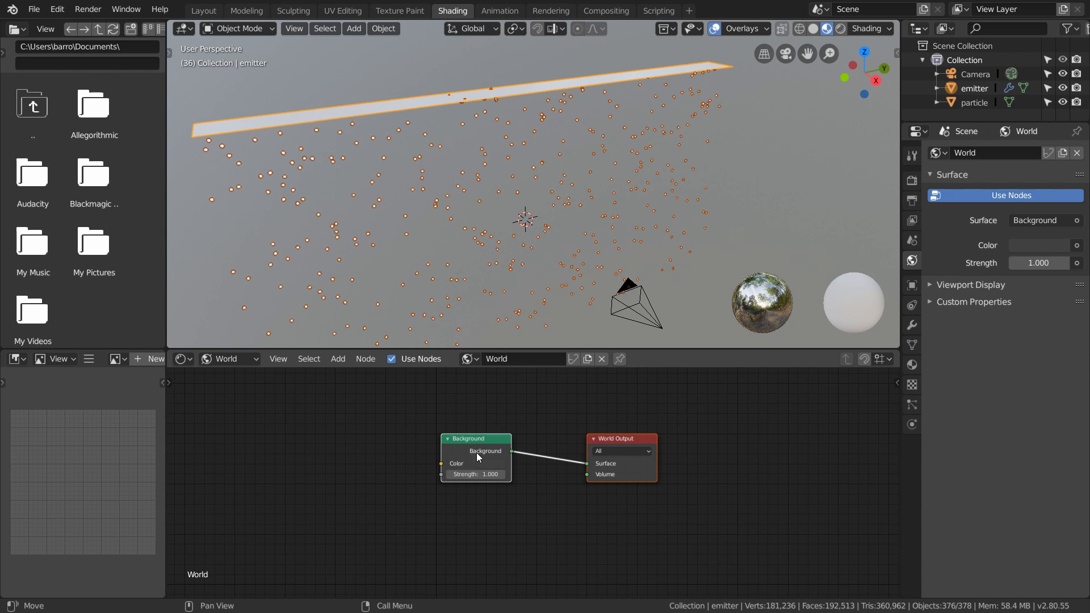
{"action": "left_click", "coordinate": [490, 464]}
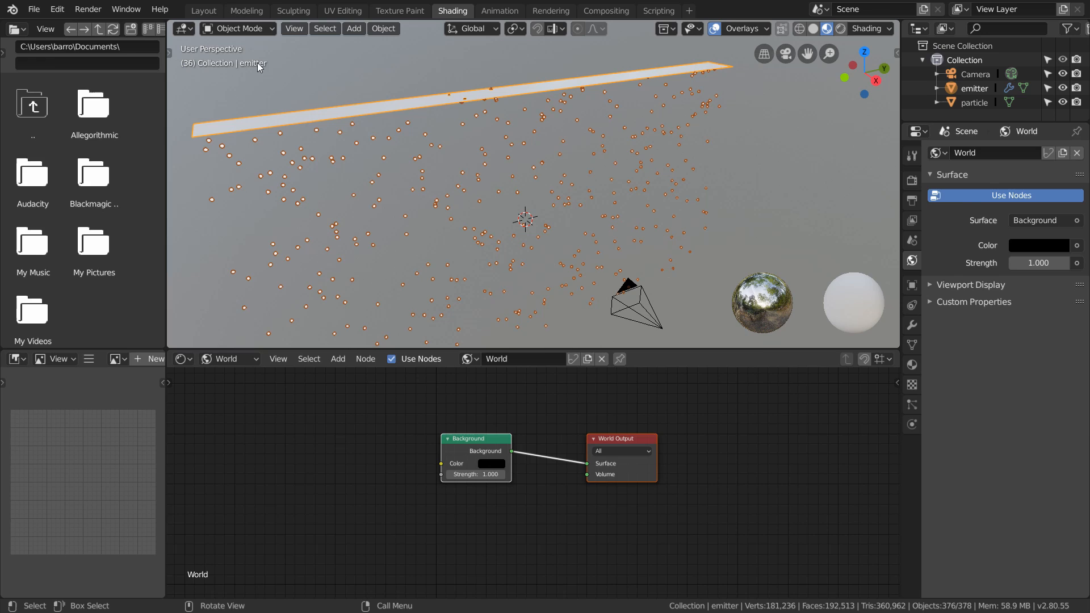
{"action": "left_click", "coordinate": [204, 10]}
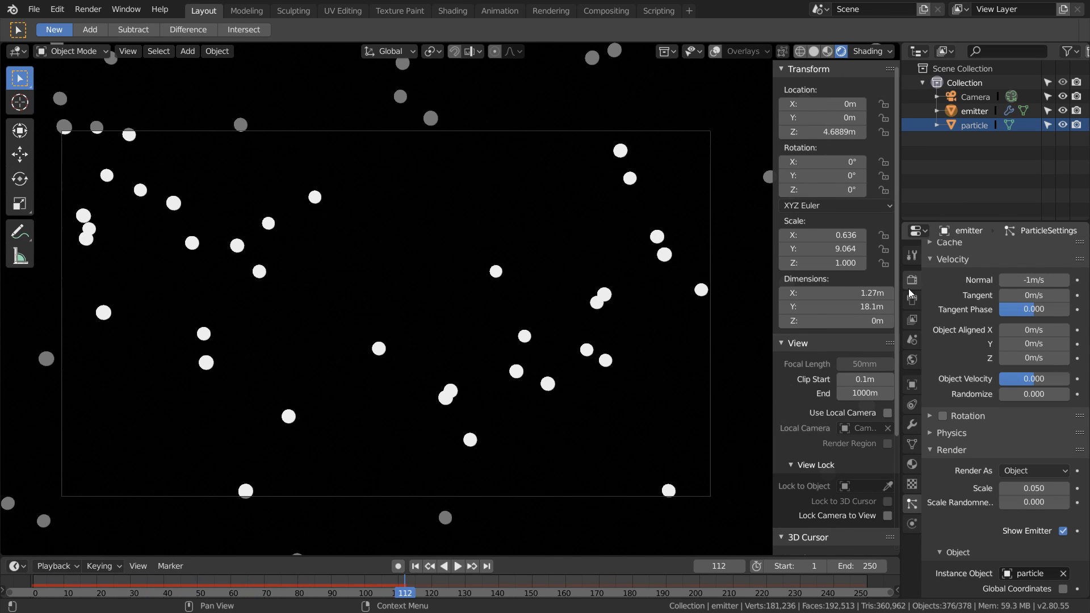
{"action": "left_click", "coordinate": [911, 280]}
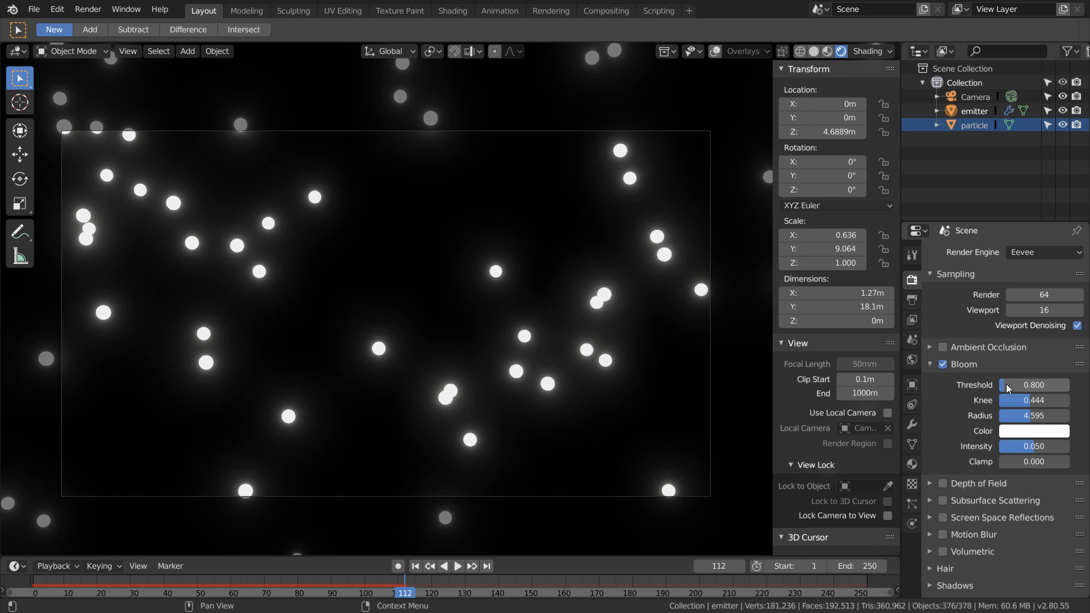
{"action": "left_click_drag", "start_coordinate": [1036, 384], "coordinate": [1005, 384]}
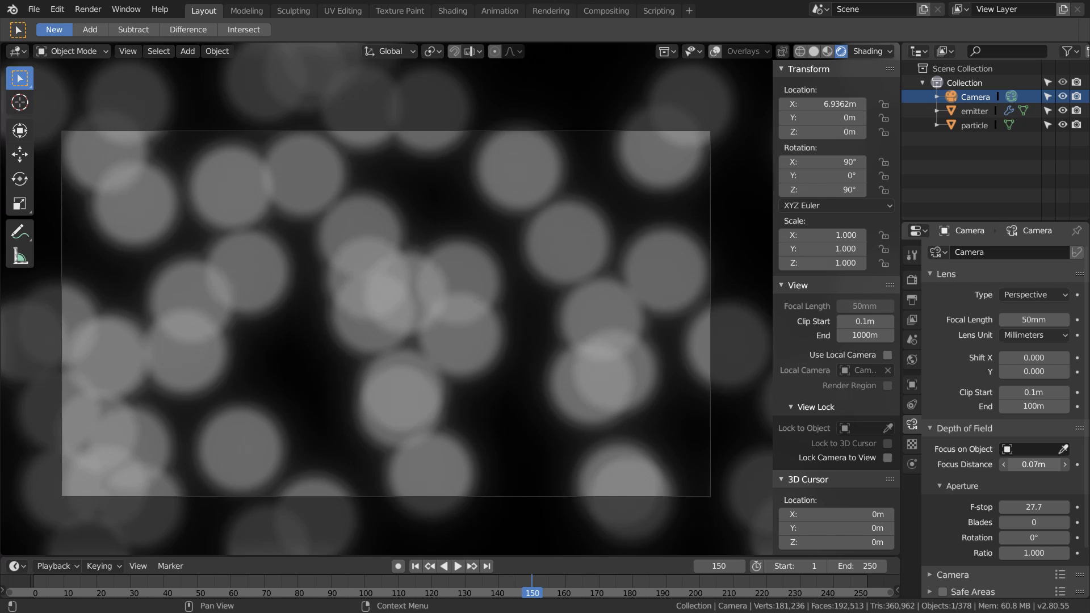
Set bokeh to 5 blades, rotation 54.3°, ratio 1.597; emitter start -250, lifetime 250.
{"action": "left_click", "coordinate": [1034, 464]}
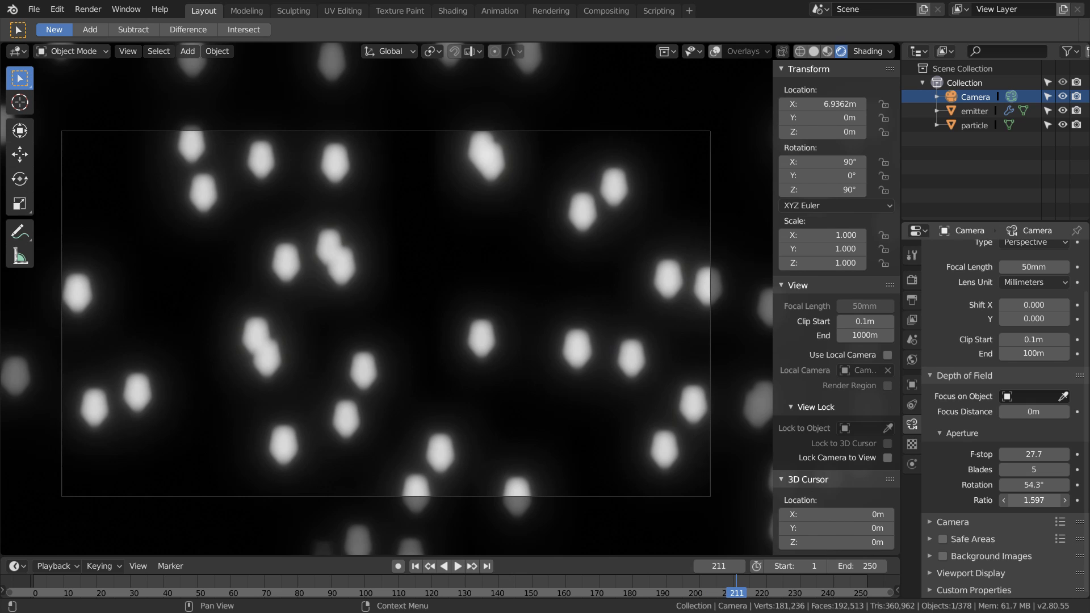
{"action": "left_click", "coordinate": [456, 566]}
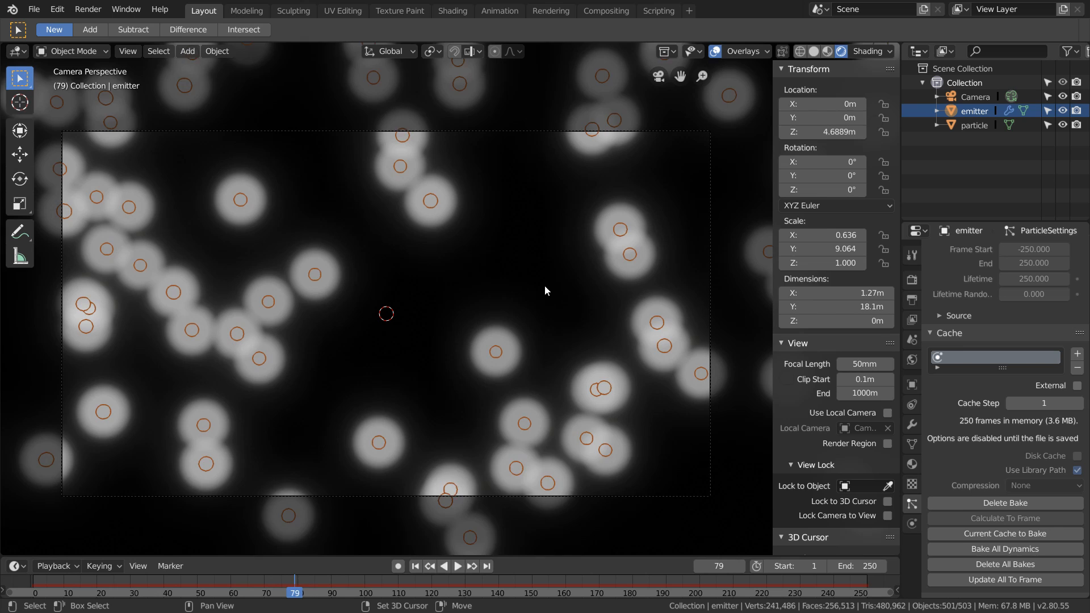
Preview playback, bake the emitter's particle cache, and play back the baked result.
{"action": "left_click", "coordinate": [456, 566]}
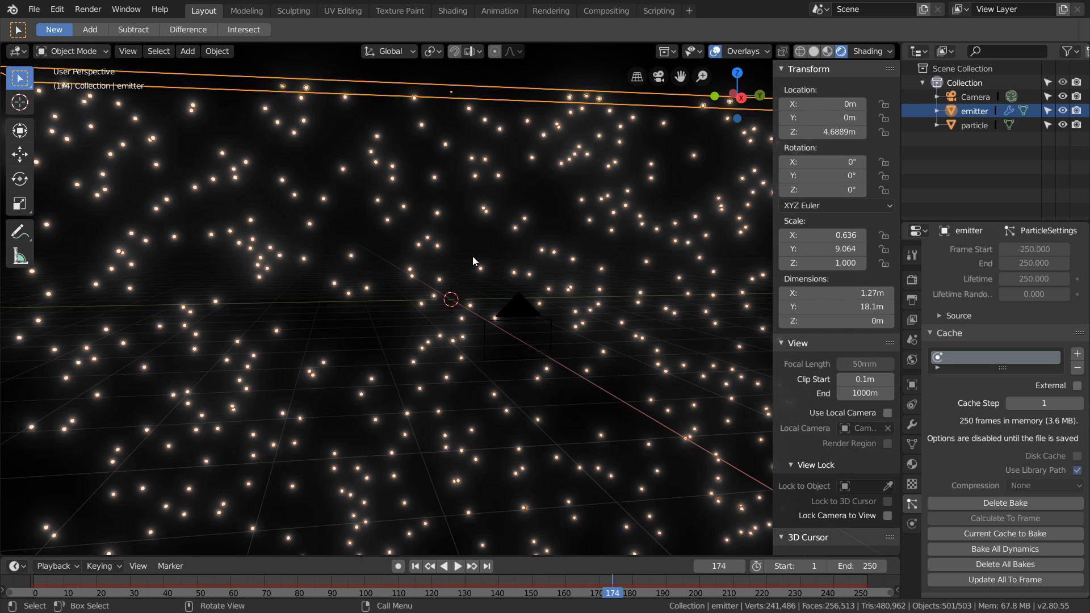
{"action": "left_click", "coordinate": [1004, 502]}
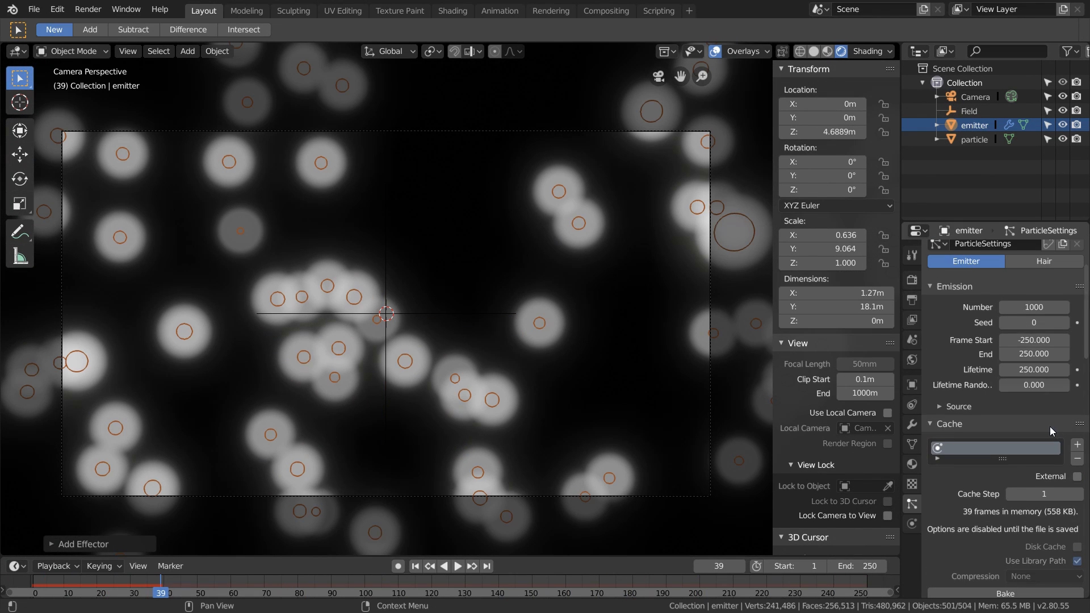
{"action": "left_click", "coordinate": [457, 566]}
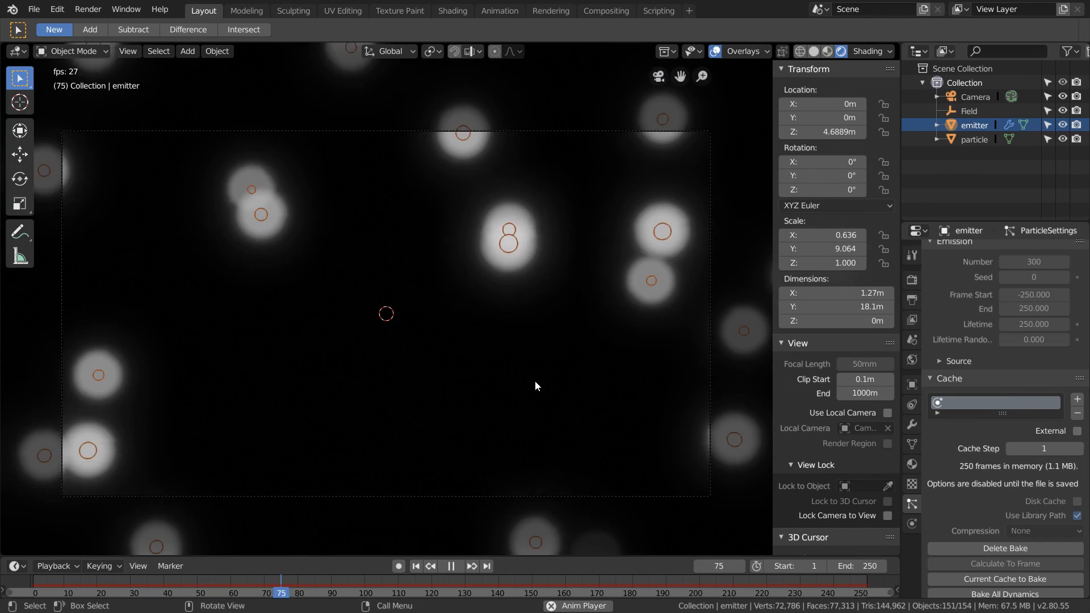
{"action": "left_click", "coordinate": [449, 566]}
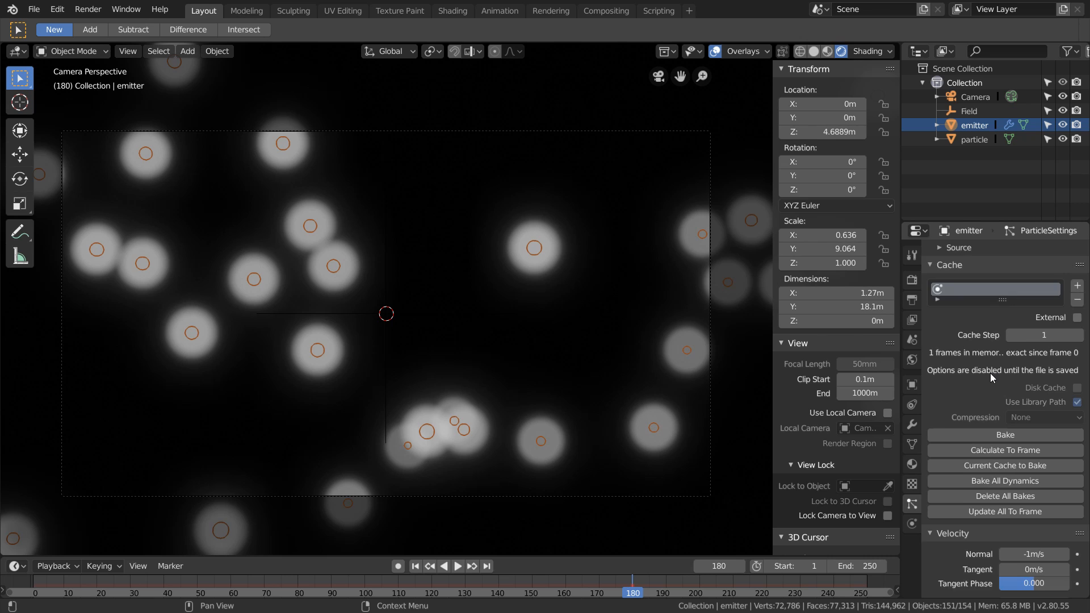
{"action": "scroll", "scroll_direction": "down", "scroll_amount": 3}
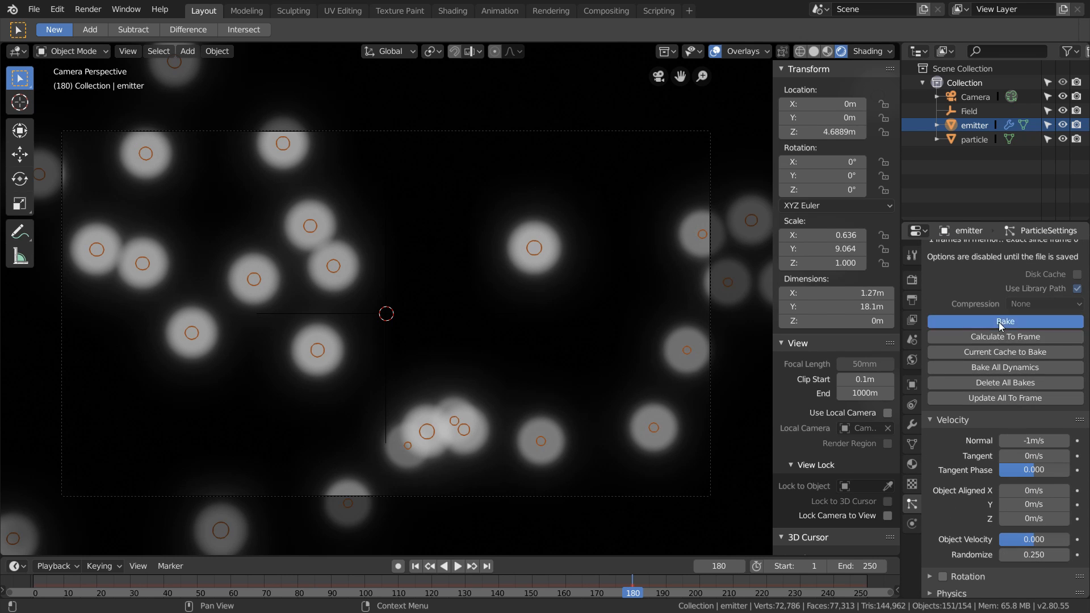
{"action": "left_click", "coordinate": [1004, 322]}
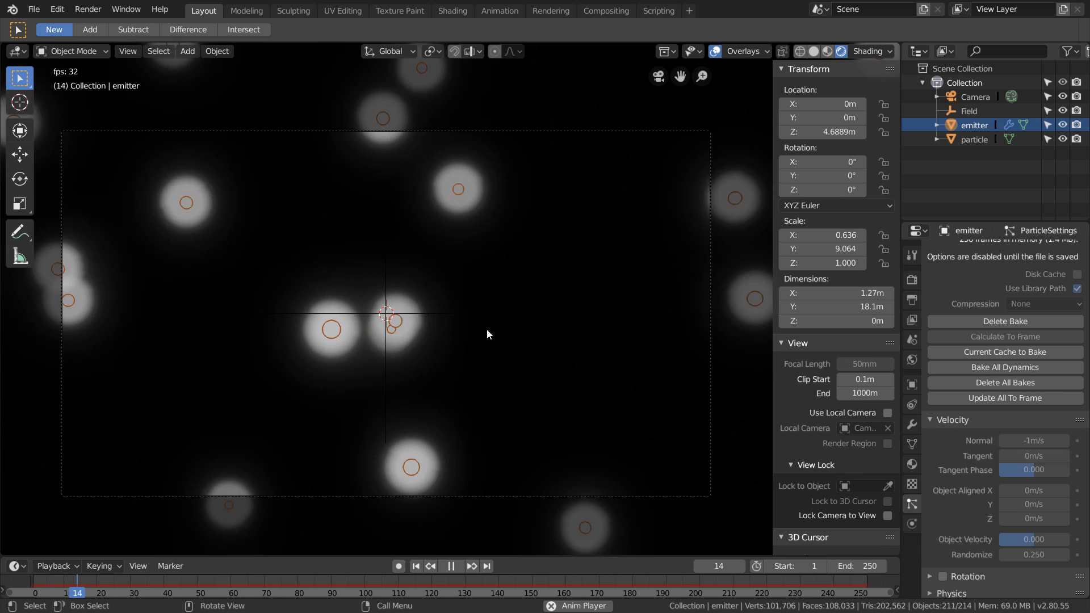
{"action": "left_click", "coordinate": [450, 566]}
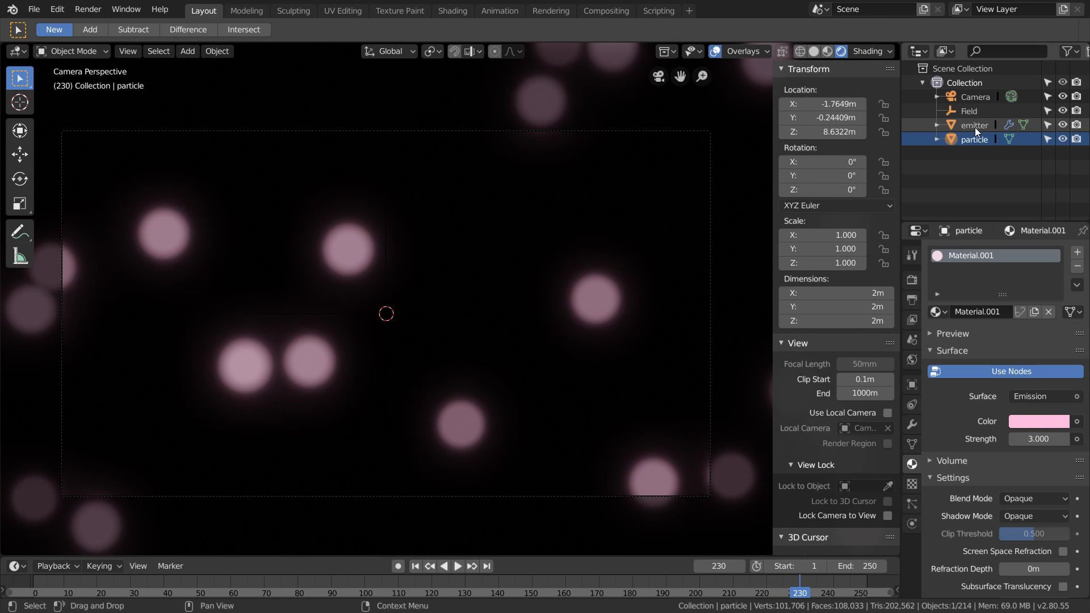
Select the emitter and save the project file.
{"action": "left_click", "coordinate": [975, 125]}
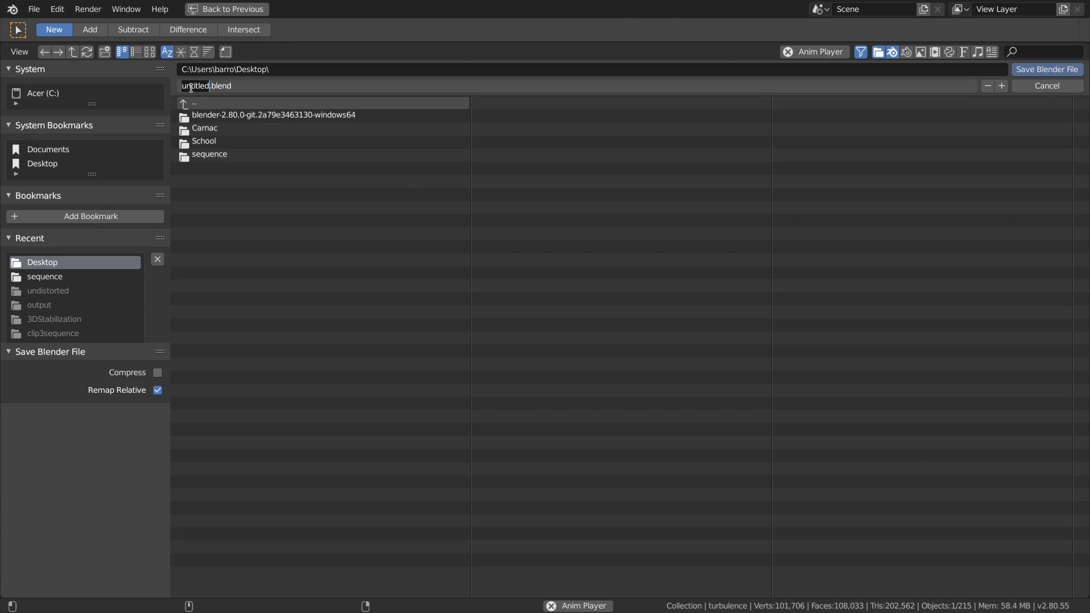
{"action": "left_click", "coordinate": [1046, 86]}
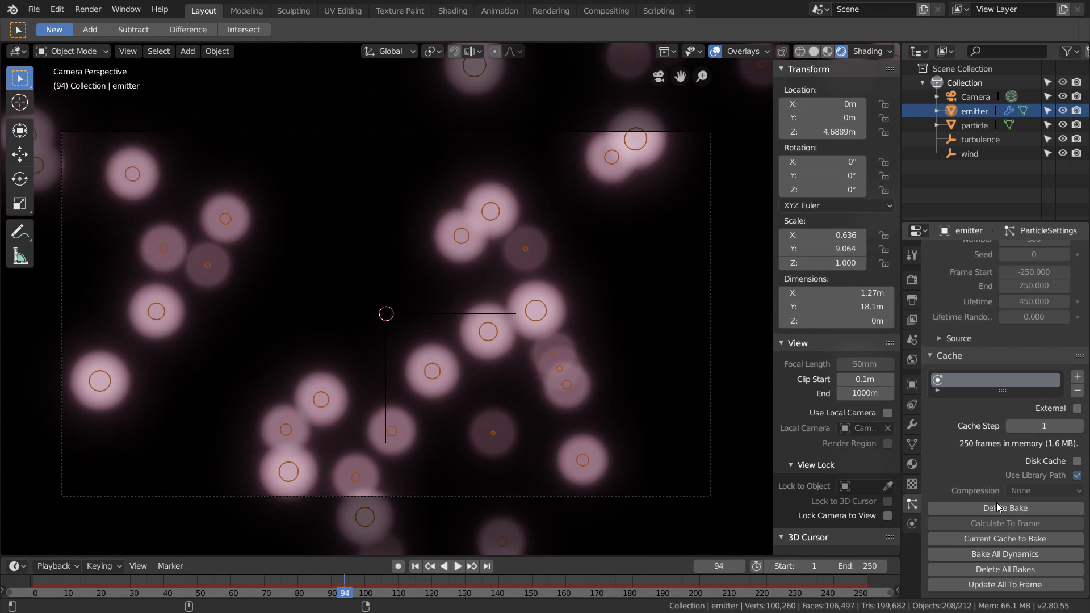
Add a second particle system slot to the emitter.
{"action": "left_click", "coordinate": [1077, 253]}
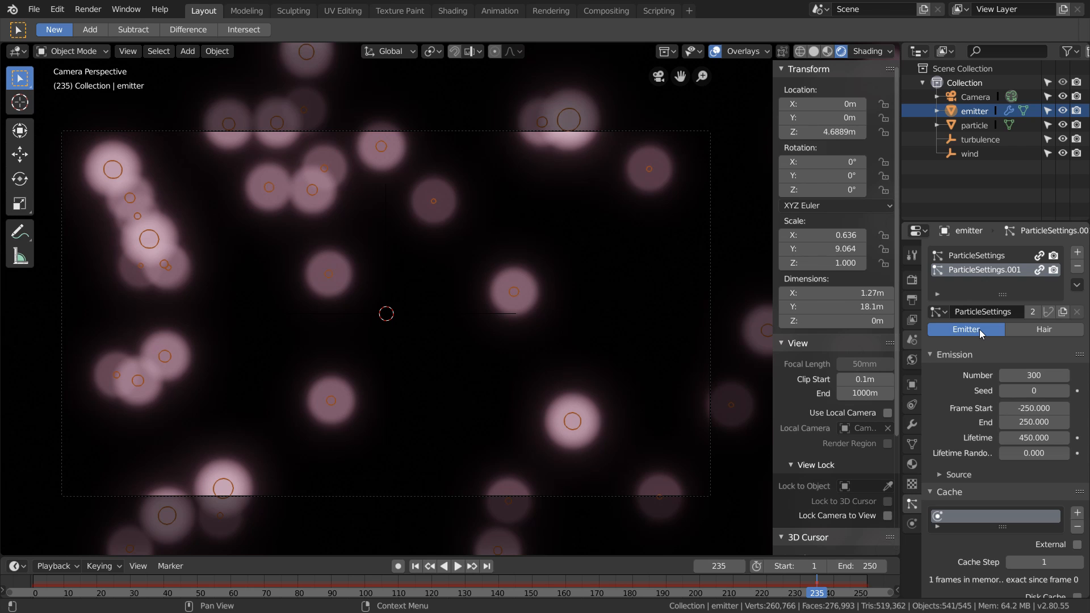
{"action": "mouse_move", "coordinate": [987, 270]}
{"action": "type", "text": "particles2"}
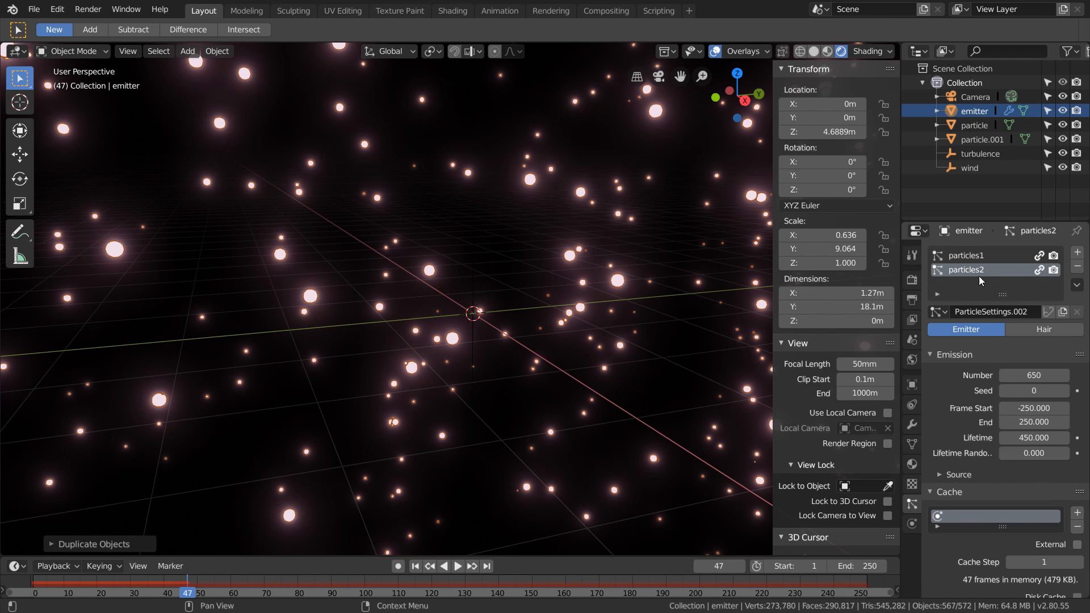
Scroll the camera properties down to the Depth of Field settings.
{"action": "scroll", "scroll_direction": "down", "scroll_amount": 3}
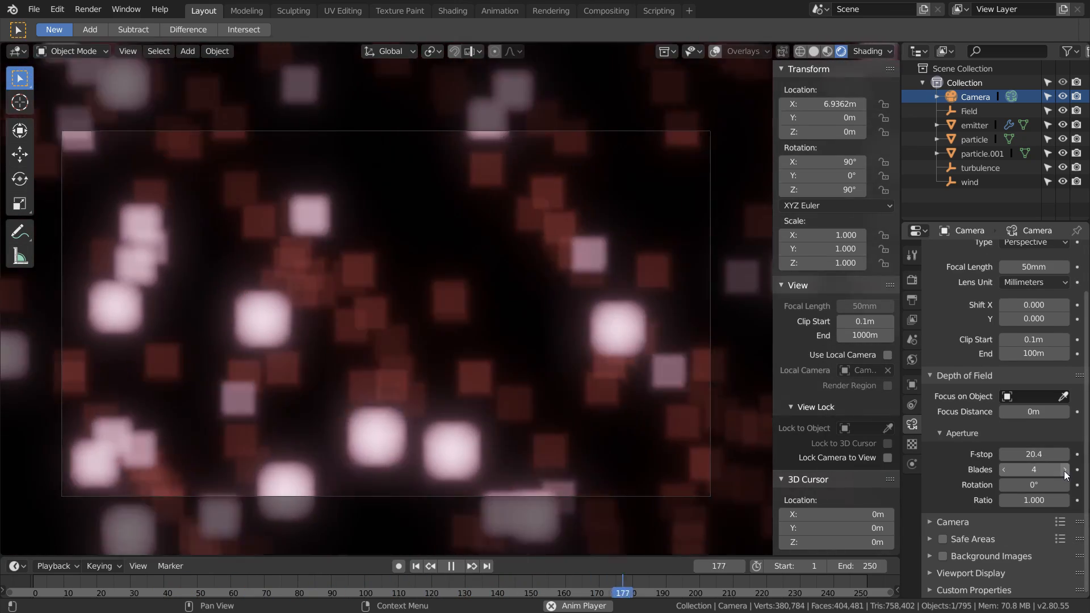
Set Aperture Blades to 6, then open the Compositing workspace.
{"action": "left_click", "coordinate": [1064, 470]}
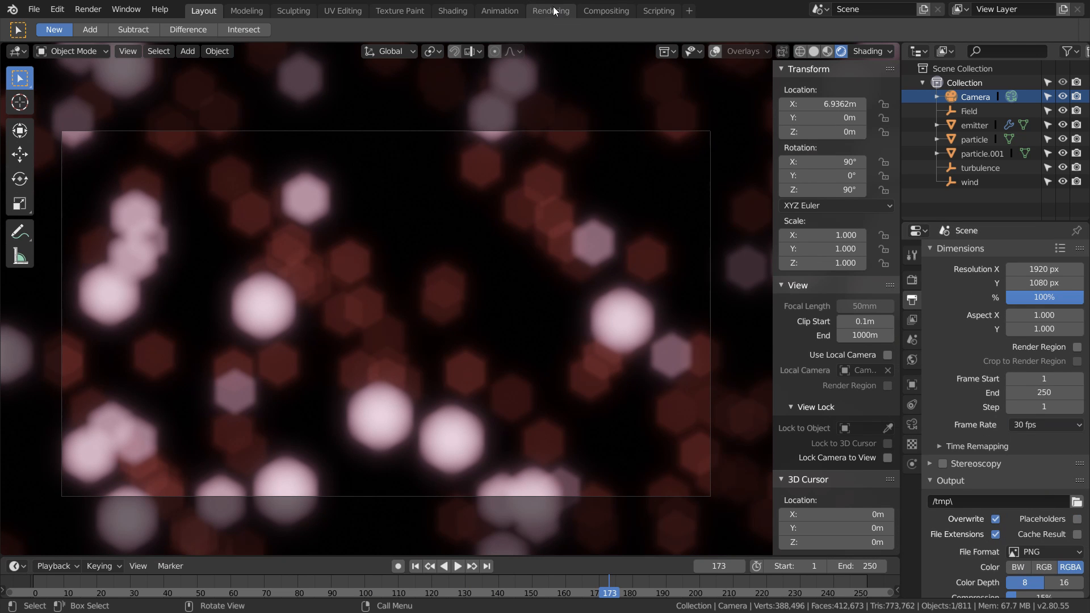
{"action": "left_click", "coordinate": [604, 10]}
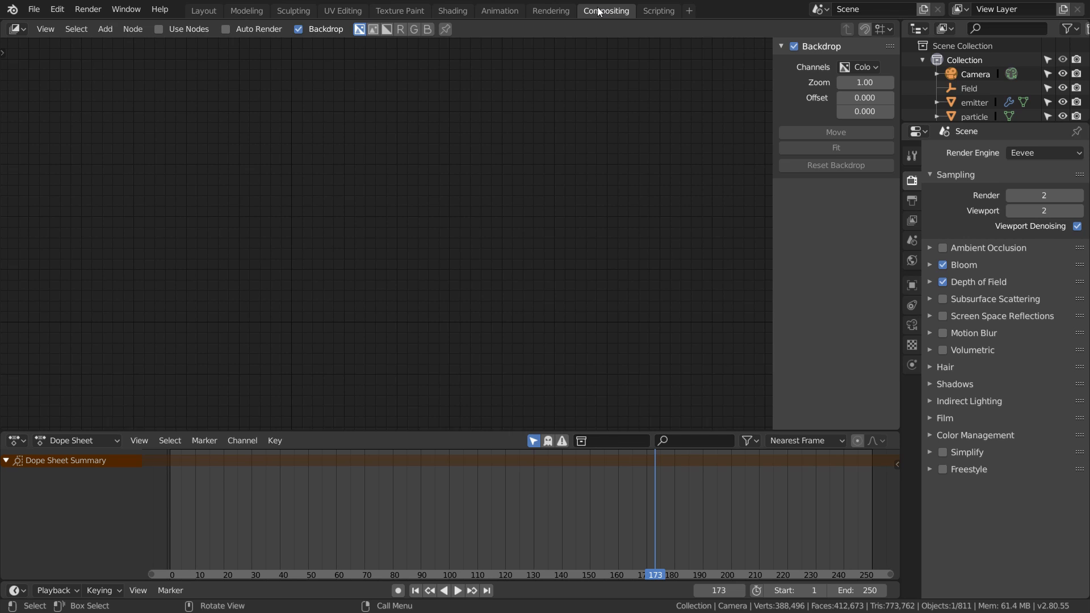
Turn on Auto Render and Use Nodes, then connect the RGB colour into the Alpha Over blend.
{"action": "left_click", "coordinate": [225, 29]}
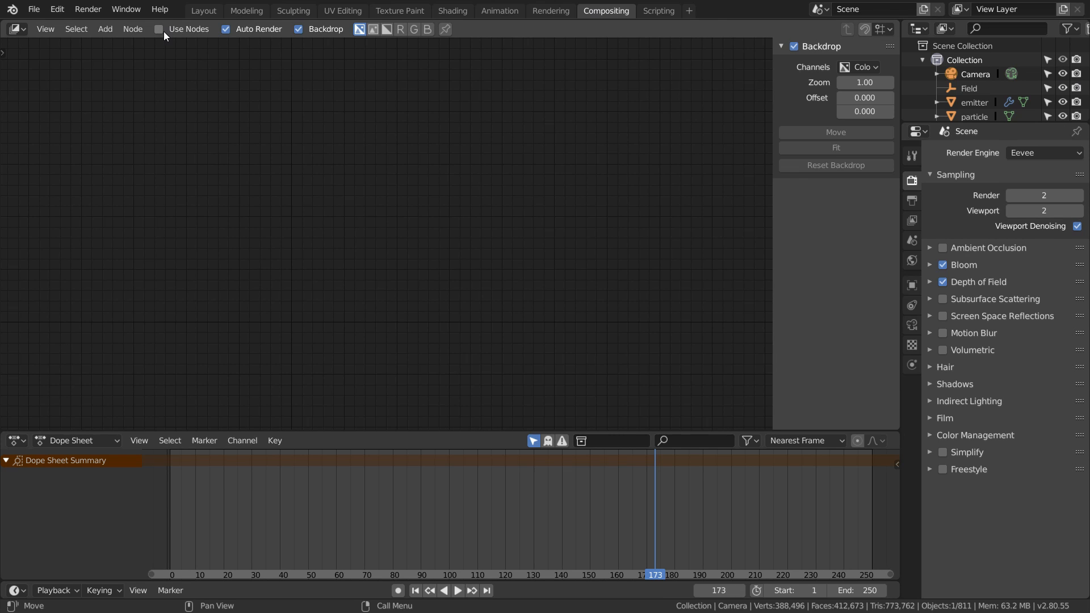
{"action": "left_click", "coordinate": [159, 29]}
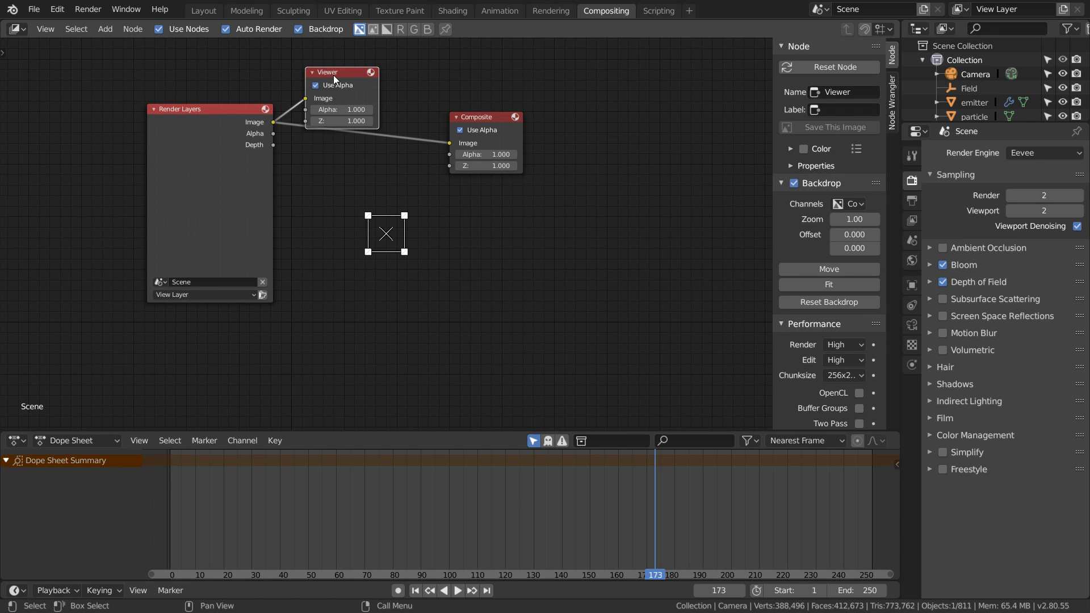
{"action": "left_click_drag", "start_coordinate": [327, 72], "coordinate": [480, 206]}
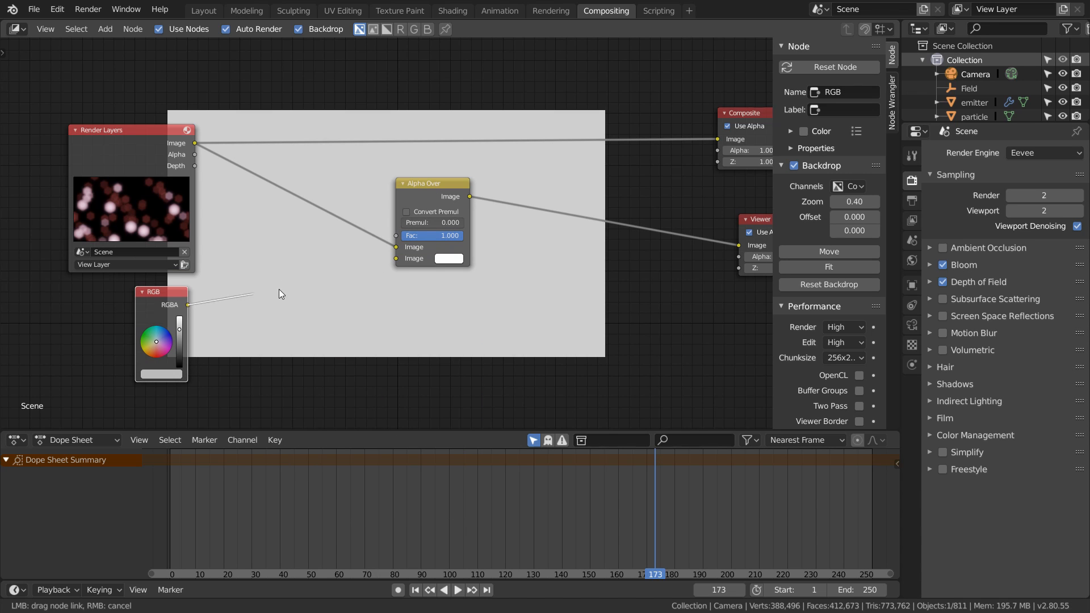
{"action": "left_click_drag", "start_coordinate": [430, 182], "coordinate": [443, 195]}
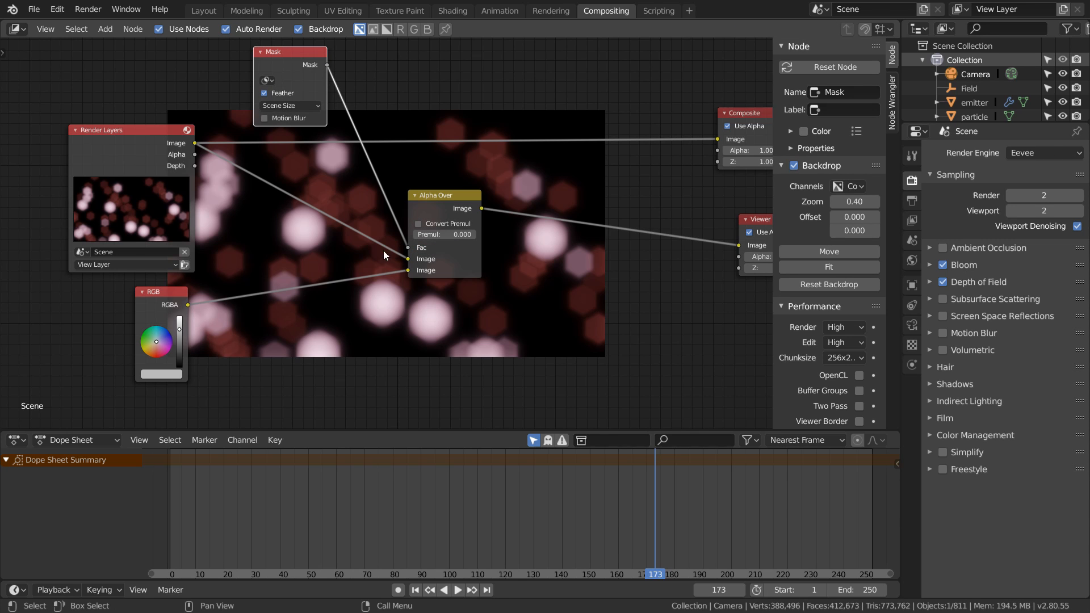
{"action": "left_click", "coordinate": [15, 375]}
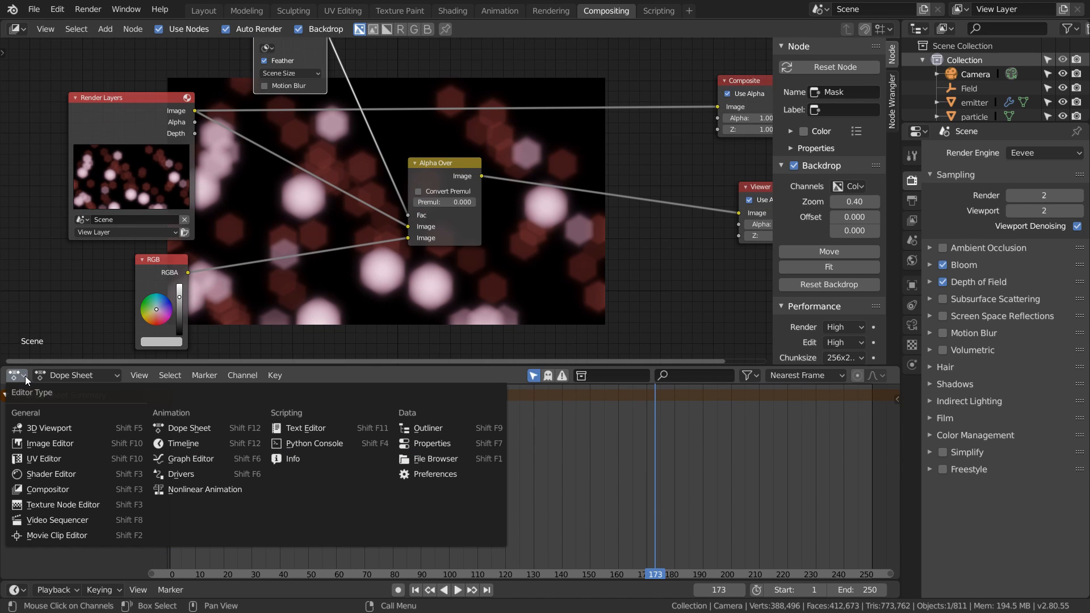
Show the Viewer Node image in the lower Image Editor and switch it to Mask mode.
{"action": "left_click", "coordinate": [44, 443]}
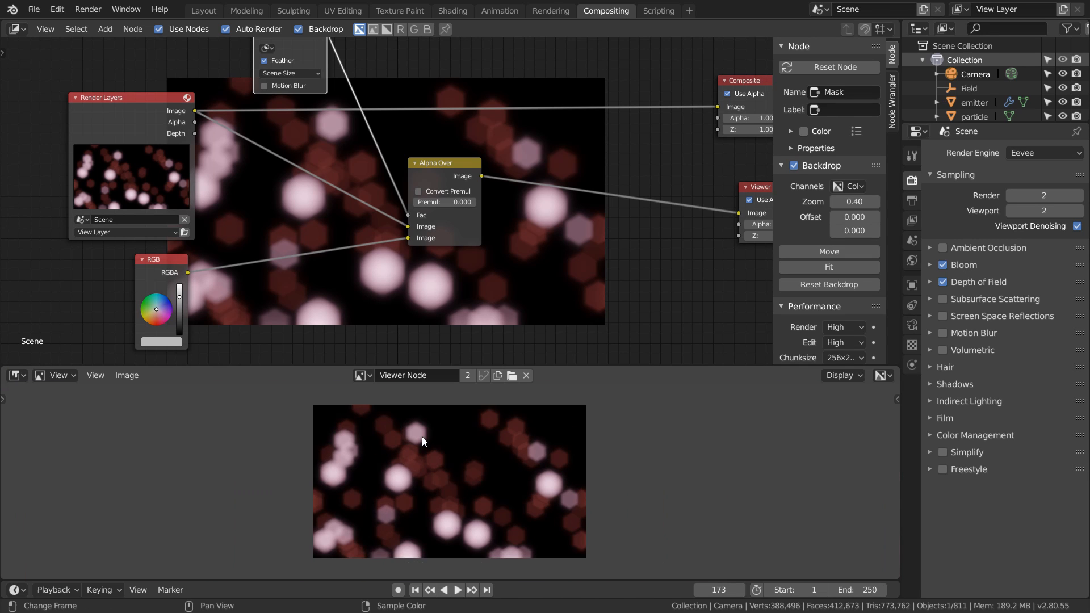
{"action": "left_click", "coordinate": [12, 375]}
{"action": "type", "text": "math"}
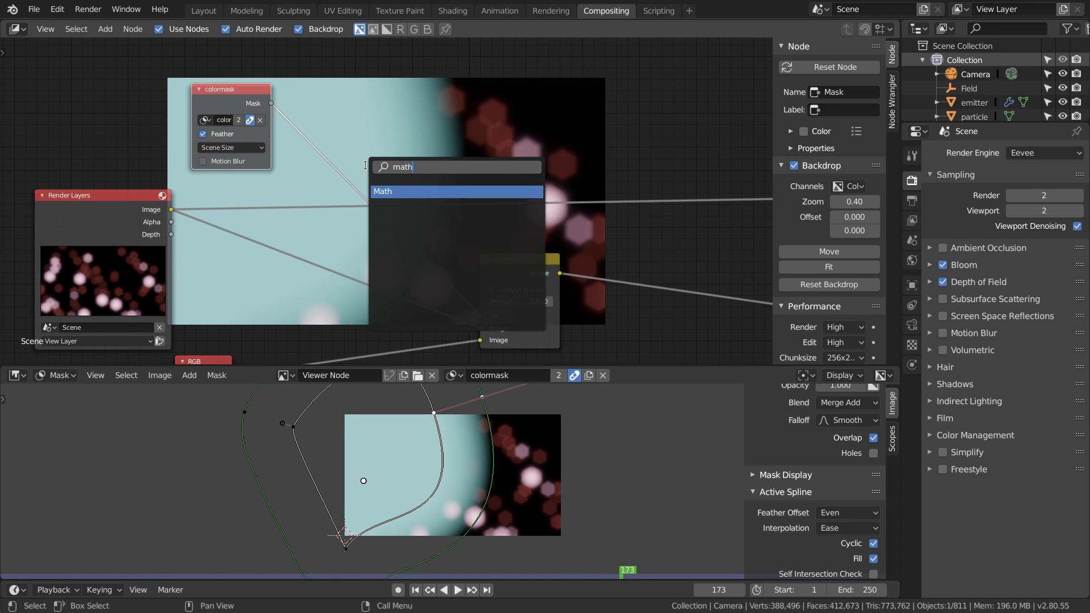
Add a Math node on the mask and link a second RGB colour into a new Alpha Over.
{"action": "left_click", "coordinate": [382, 191]}
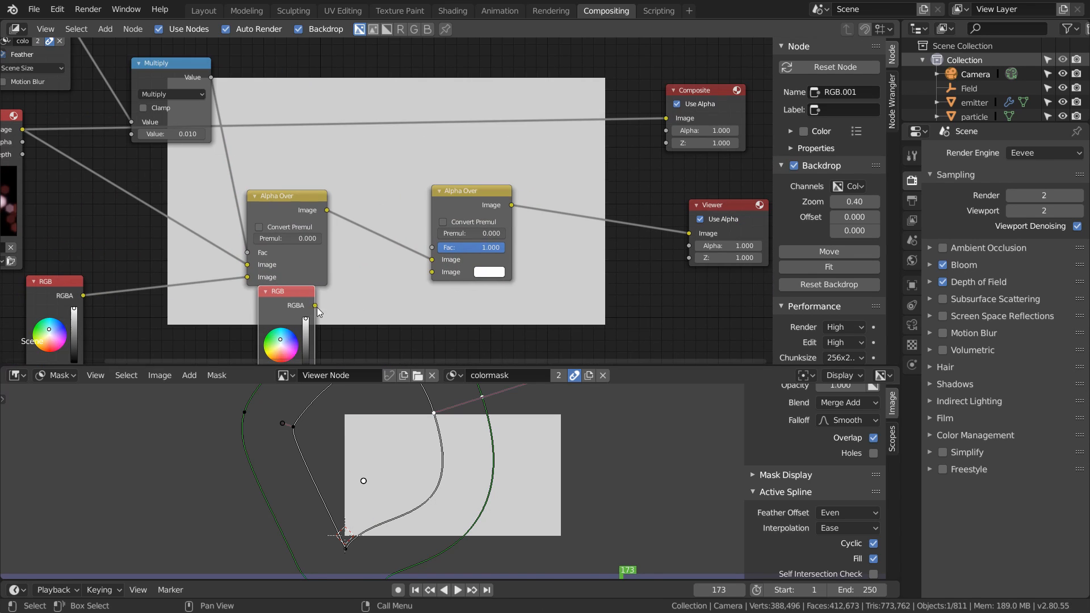
{"action": "left_click", "coordinate": [105, 28]}
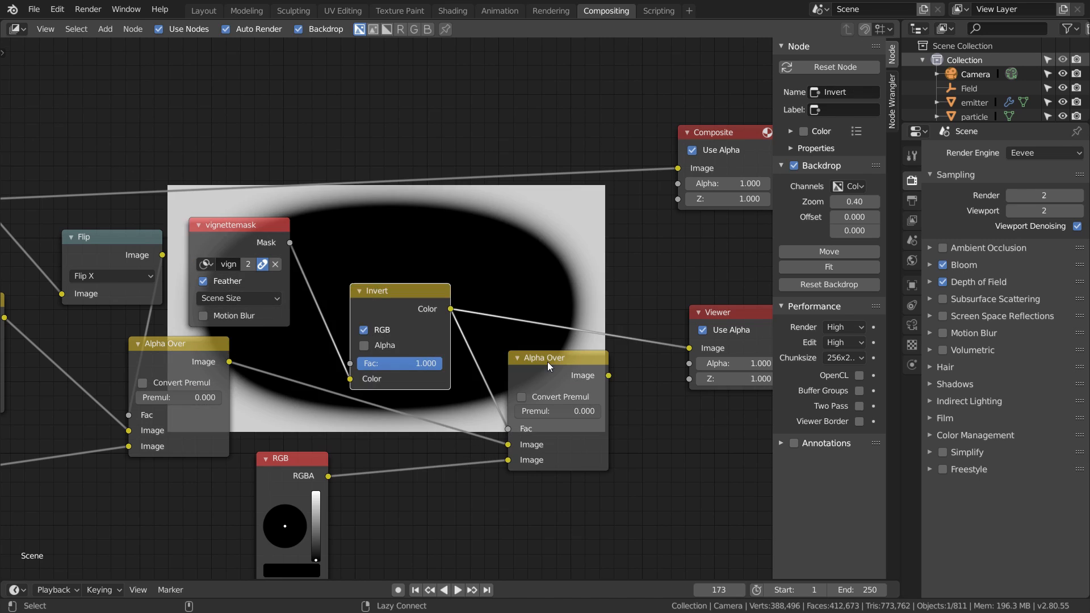
Search for the Math node to multiply the inverted vignette mask.
{"action": "type", "text": "math"}
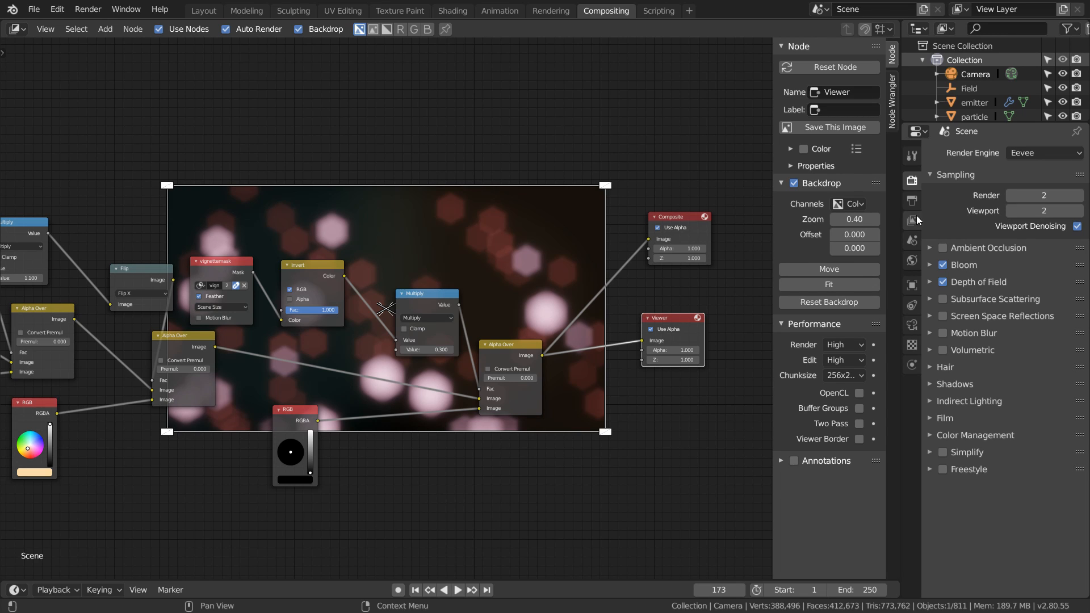
{"action": "mouse_move", "coordinate": [631, 260]}
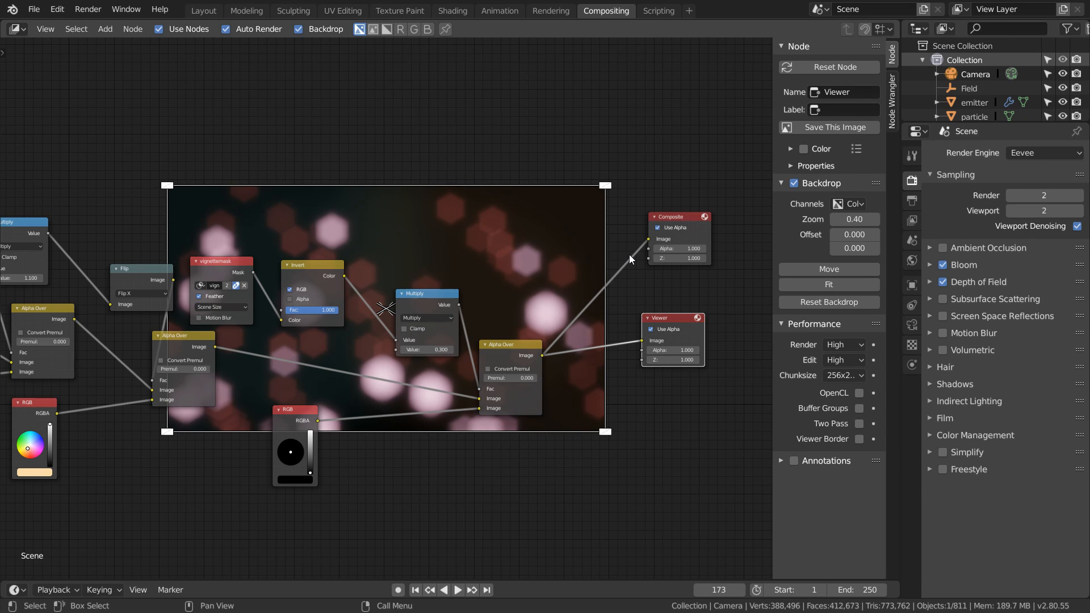